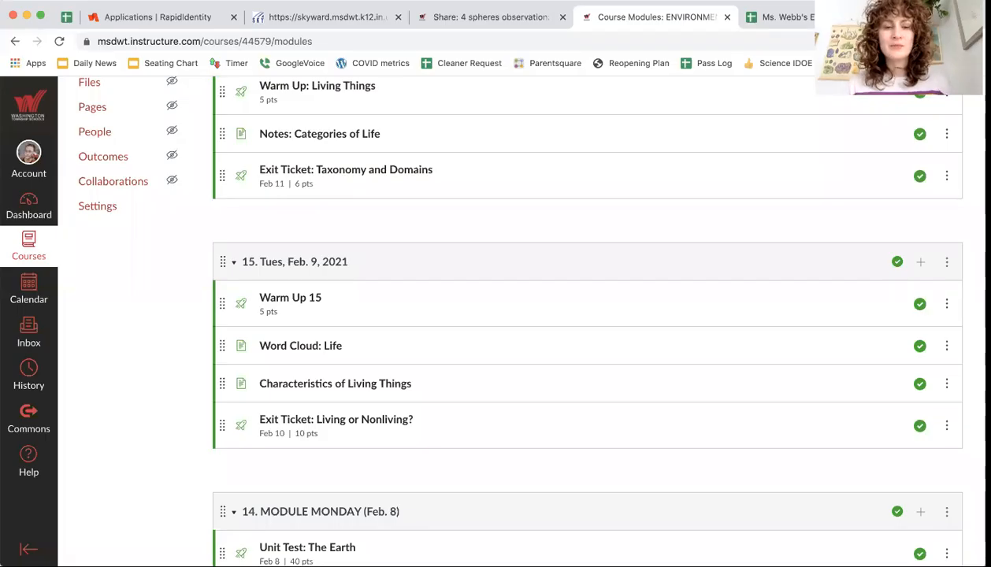
mouse_move(667, 307)
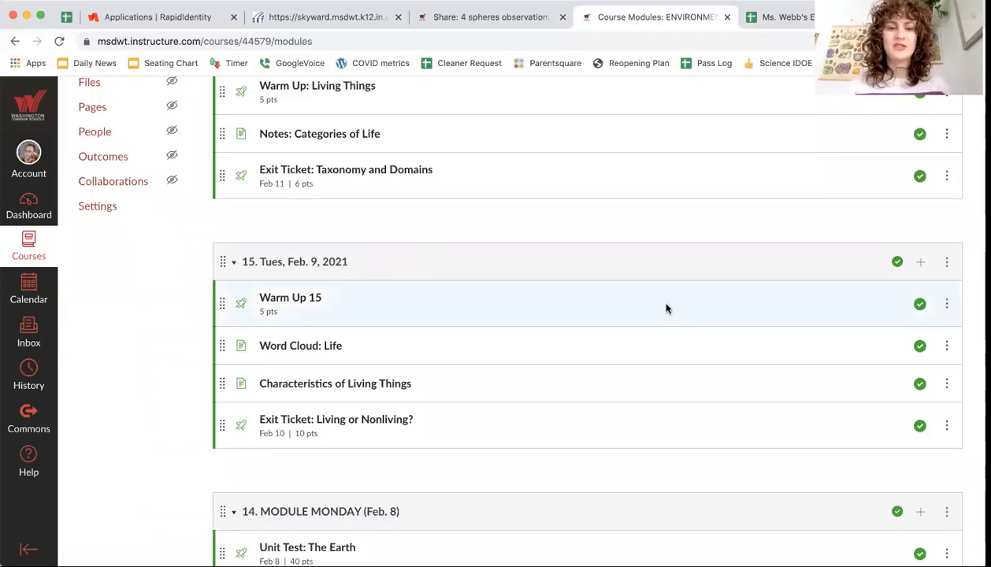
- Open Warm Up 15 from module 15 and view it in student preview, scrolling to the first question
left_click(290, 296)
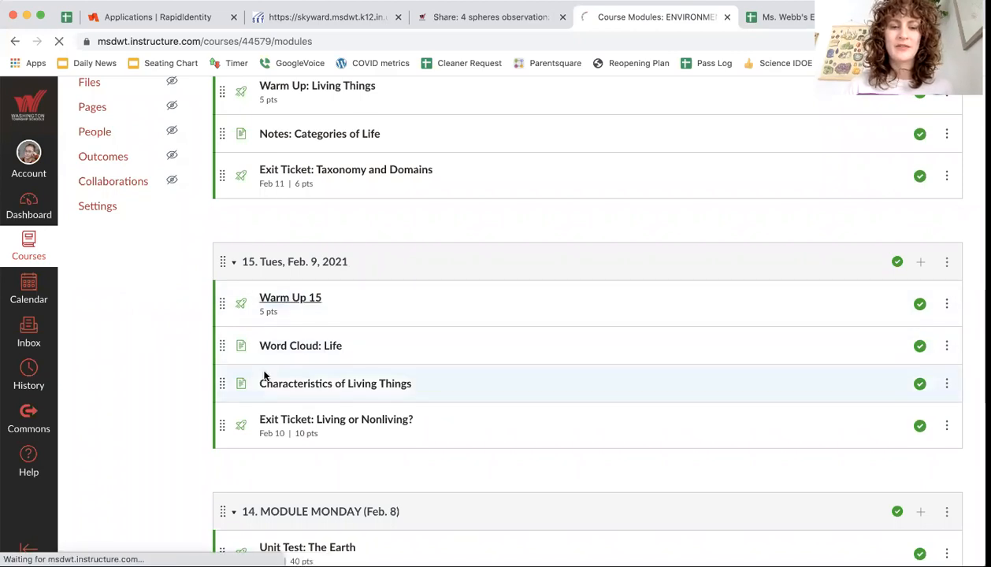
left_click(290, 297)
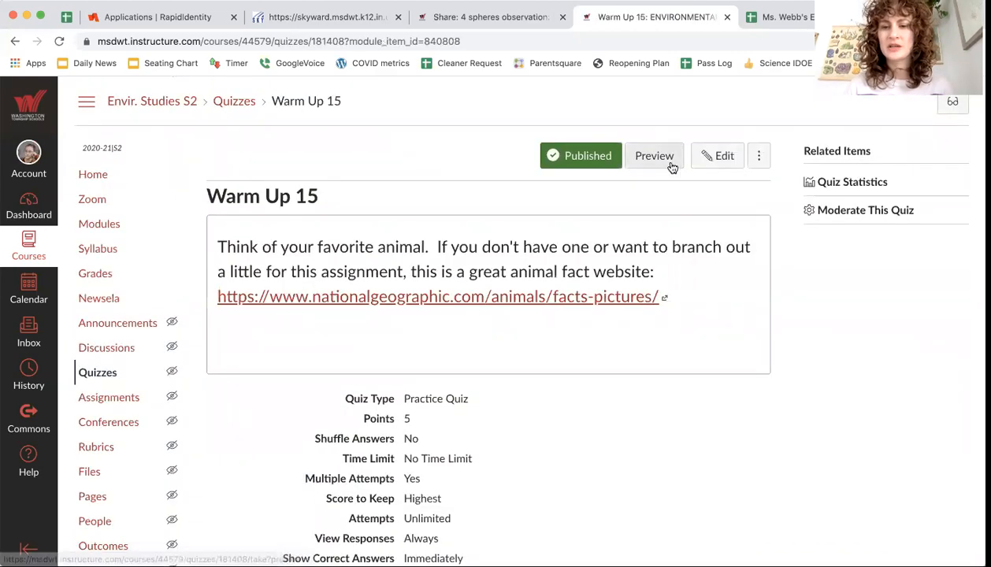
left_click(656, 156)
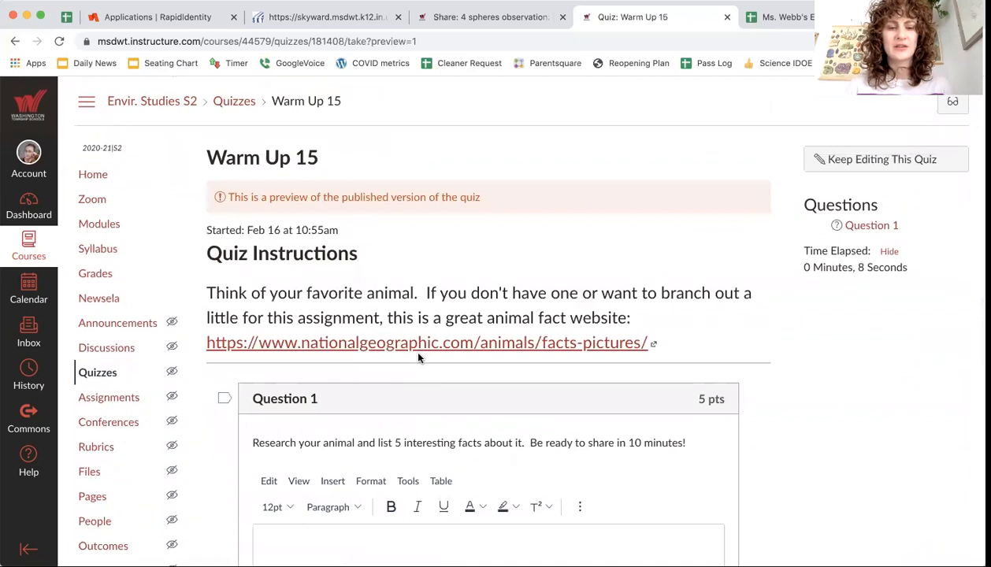
scroll("down", 3)
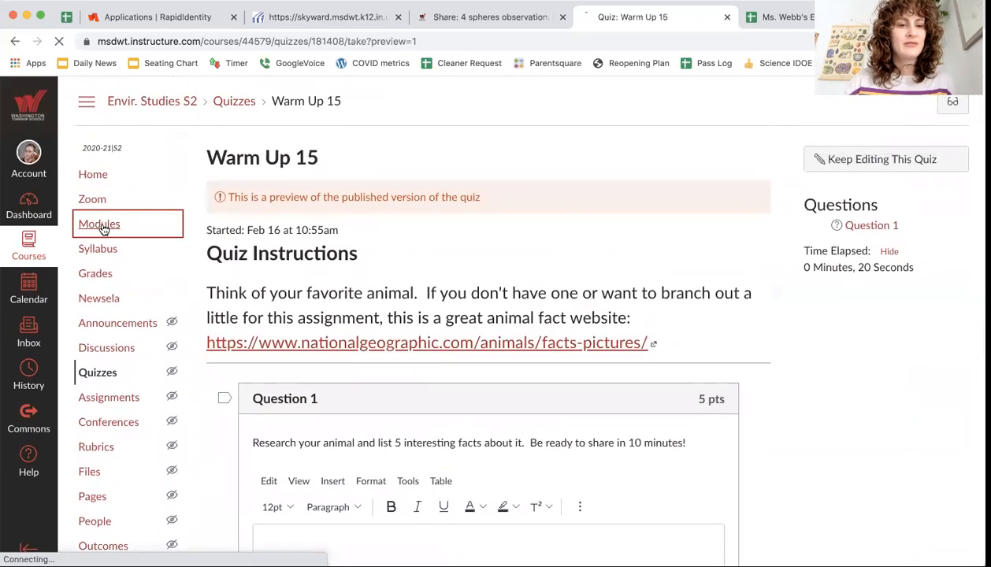
- Return to Modules and open the Characteristics of Living Things page under module 15
left_click(98, 224)
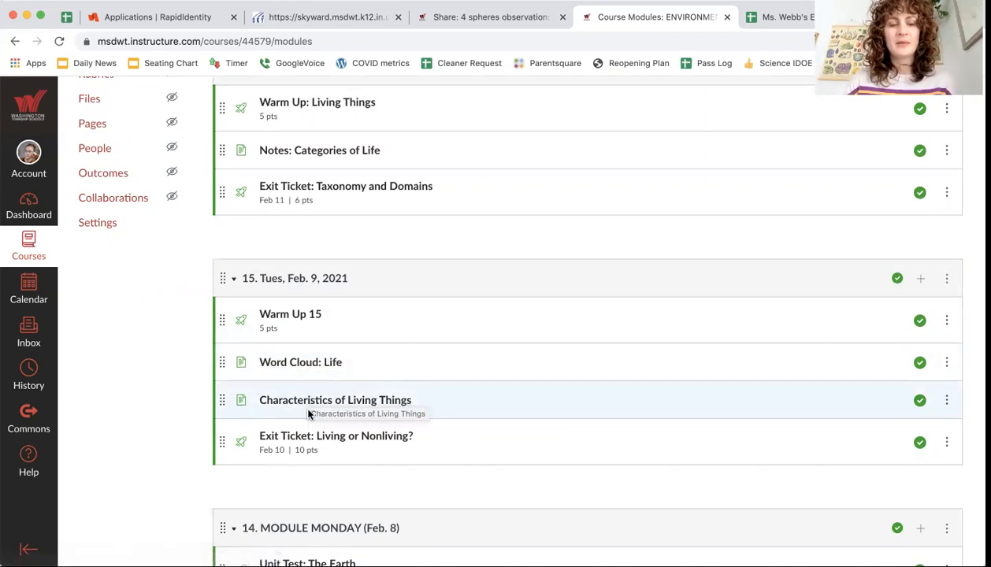
mouse_move(336, 435)
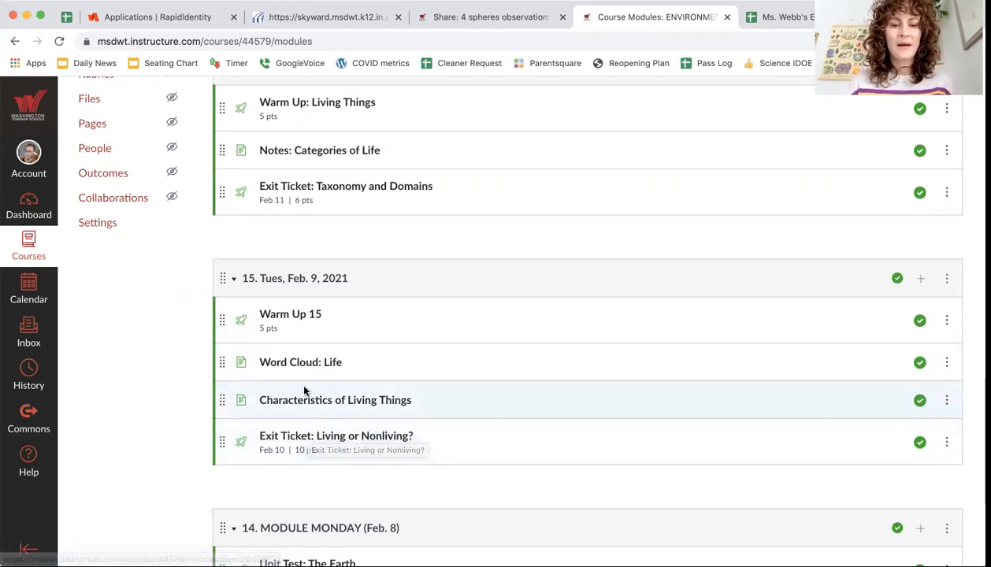
left_click(334, 401)
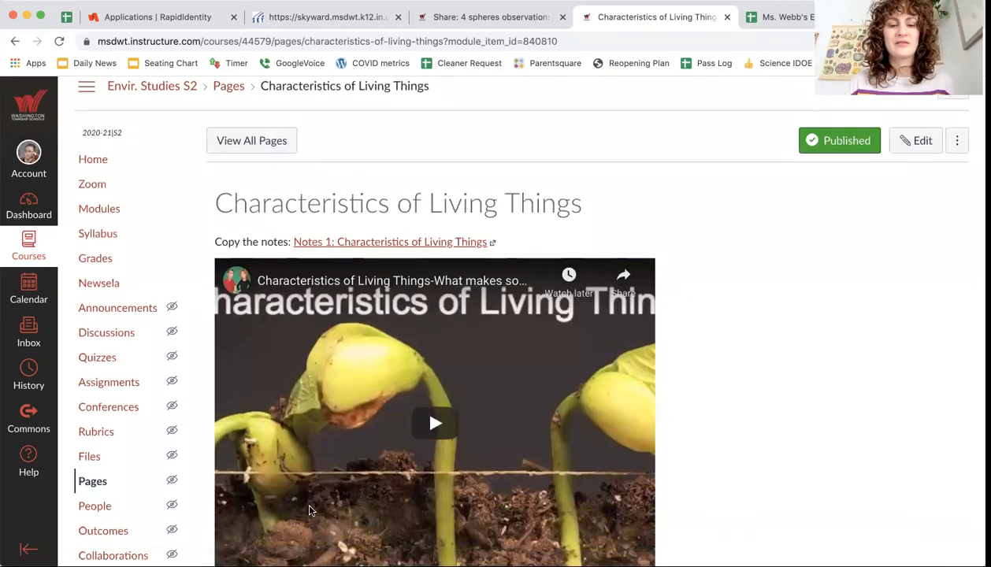
- Review the page's video and Notes 1 link, then switch to the RapidIdentity sign-in tab
scroll("down", 3)
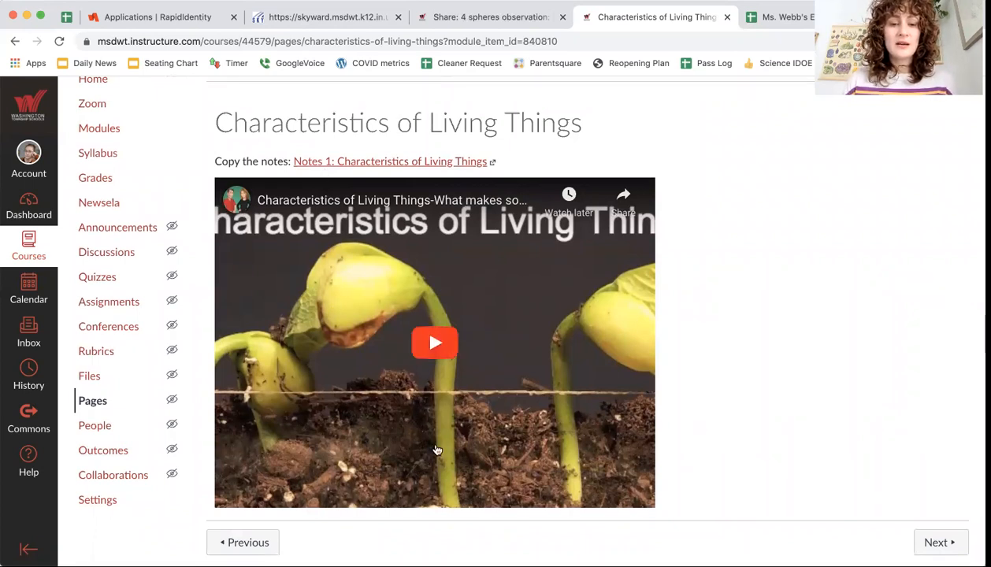
mouse_move(334, 164)
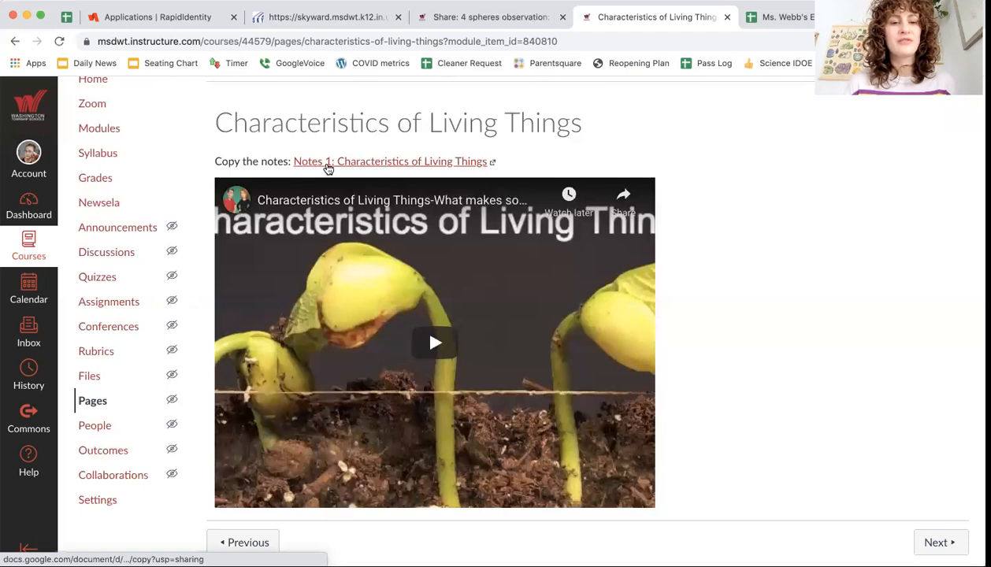
mouse_move(394, 167)
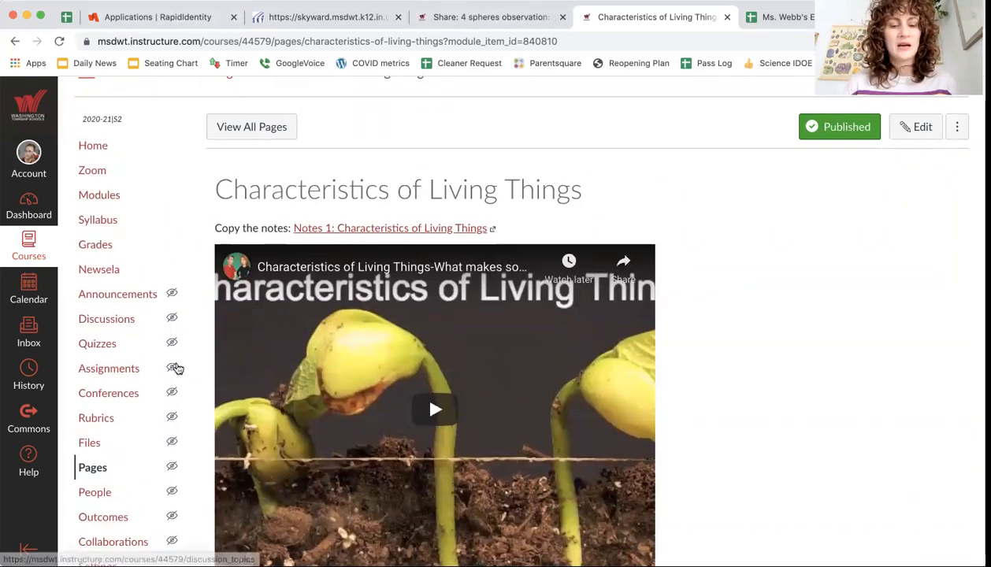
left_click(156, 15)
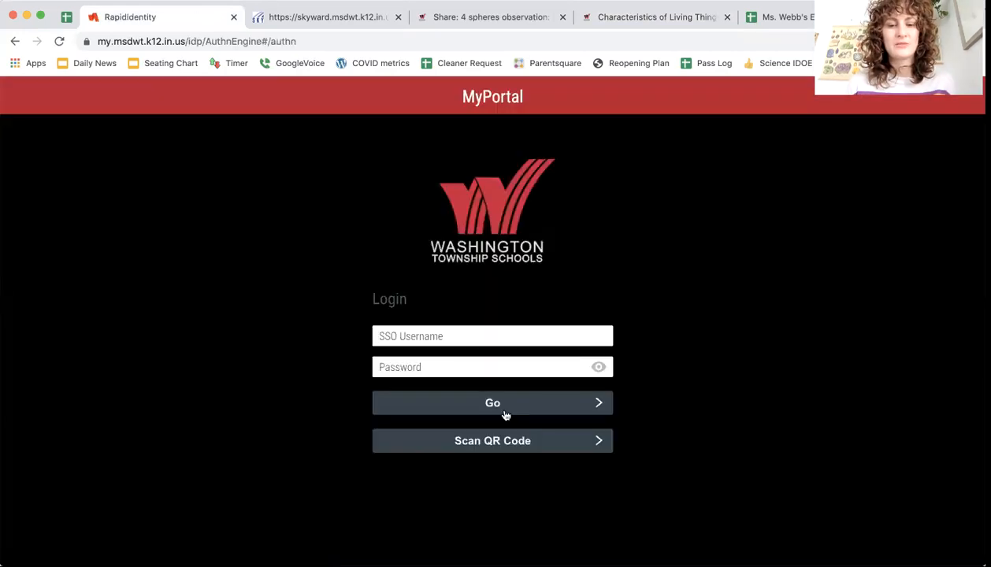
- Sign in to MyPortal with the school SSO credentials, landing in Google Drive's My Drive
type("nwebnb")
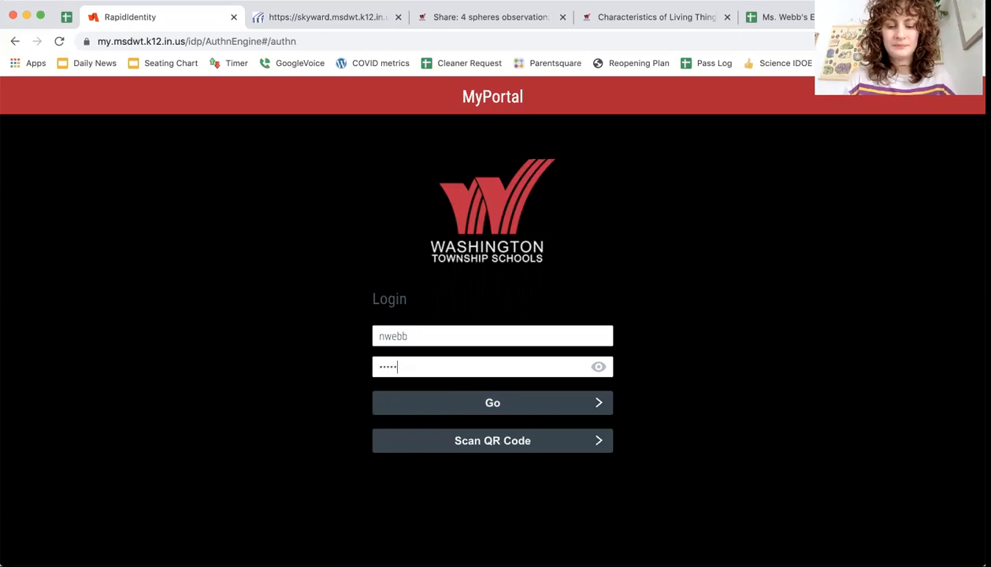
left_click(491, 404)
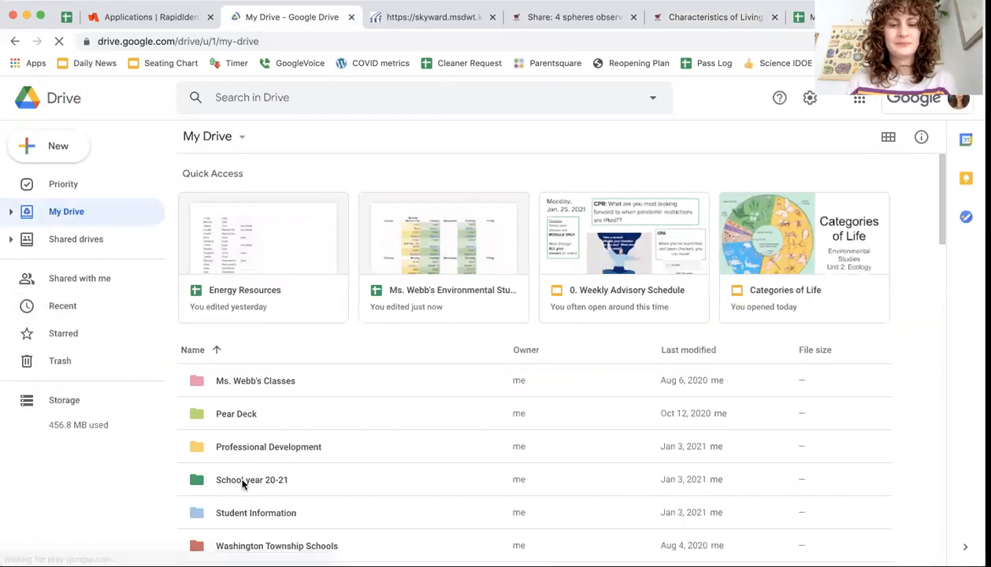
- Navigate Drive to School year 20-21 > Environmental Studies > Unit 2: Ecology, then return to Canvas
double_click(253, 479)
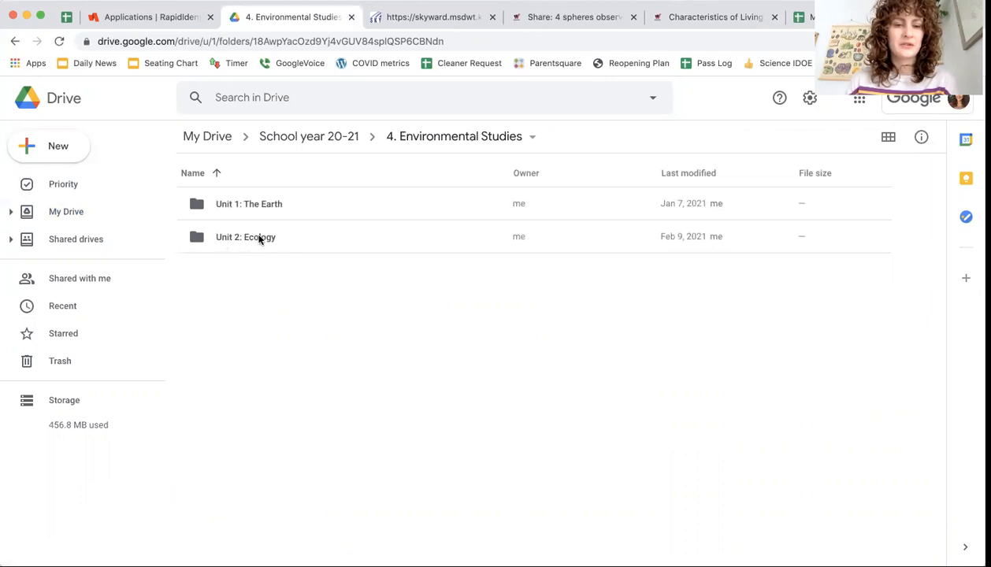
double_click(245, 236)
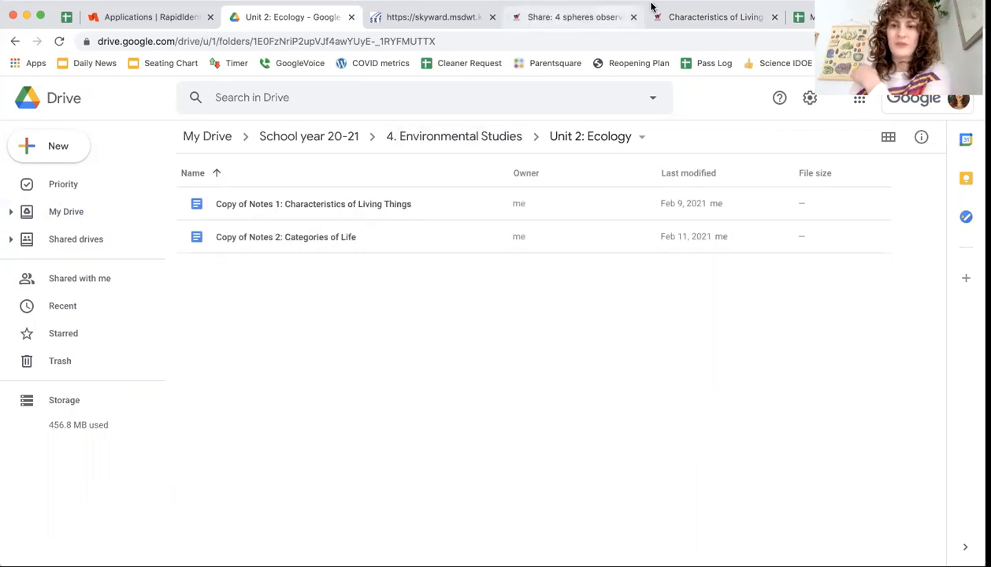
left_click(715, 15)
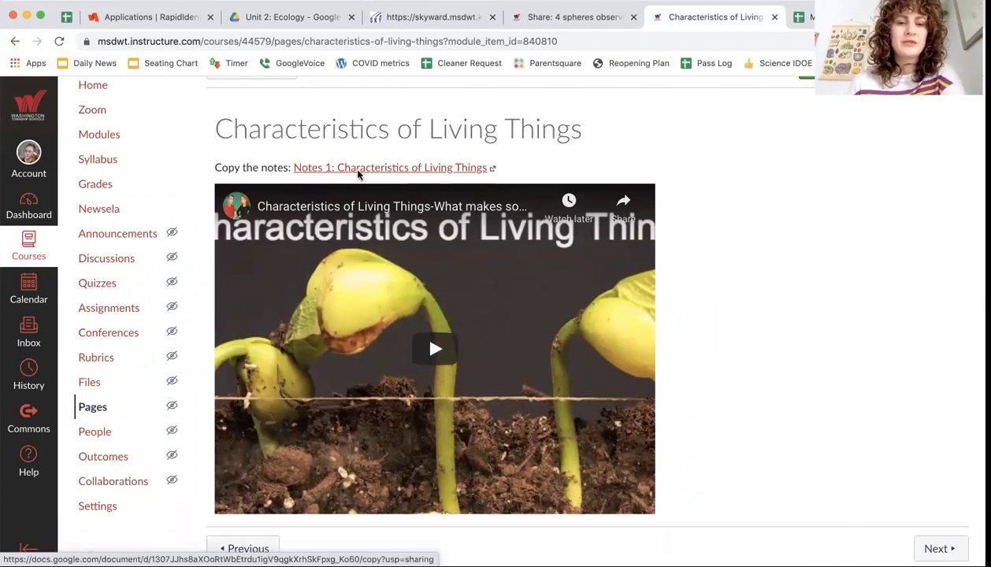
- Make a personal Google Docs copy of Notes 1: Characteristics of Living Things and return to Canvas
left_click(390, 167)
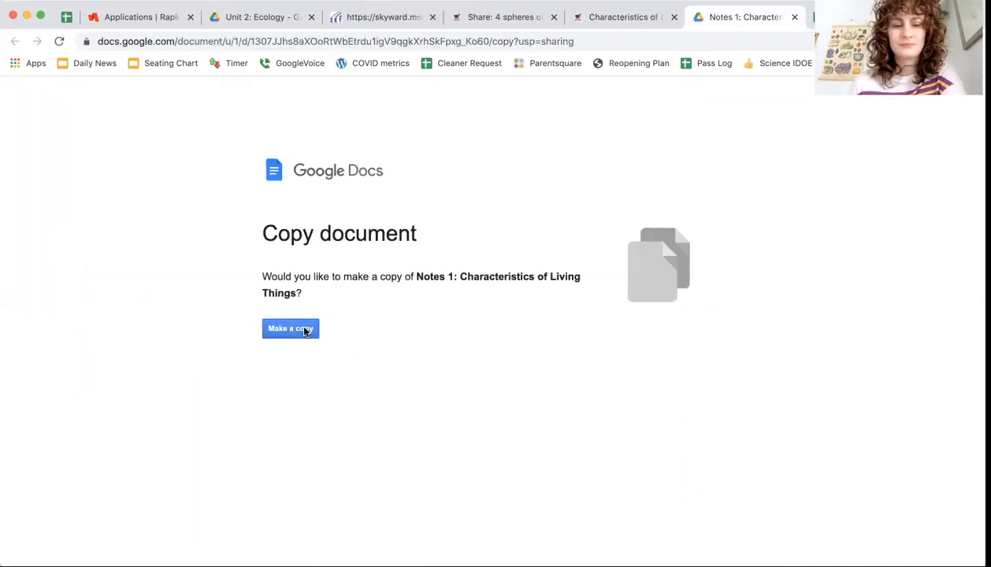
left_click(290, 329)
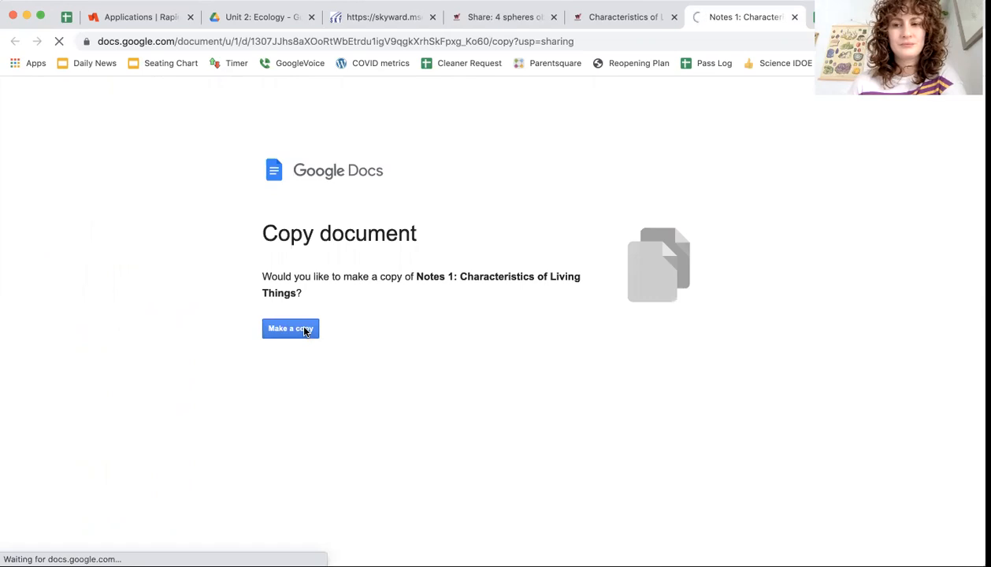
left_click(290, 329)
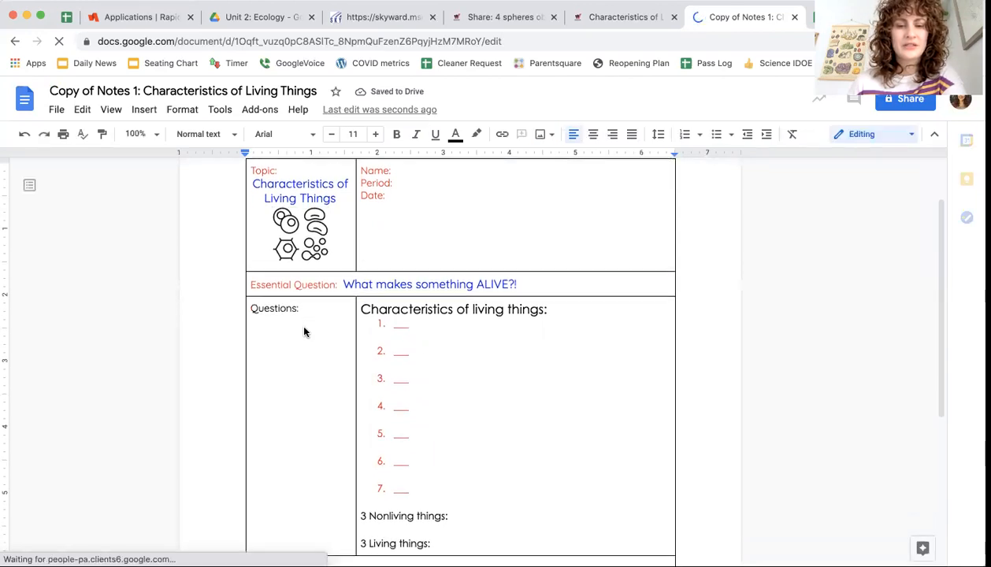
scroll("down", 3)
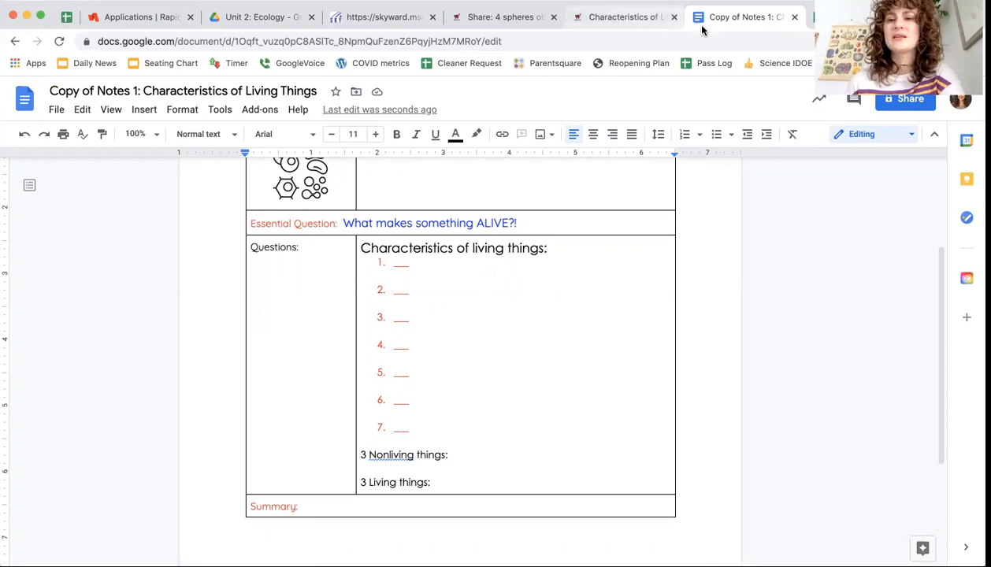
left_click(623, 16)
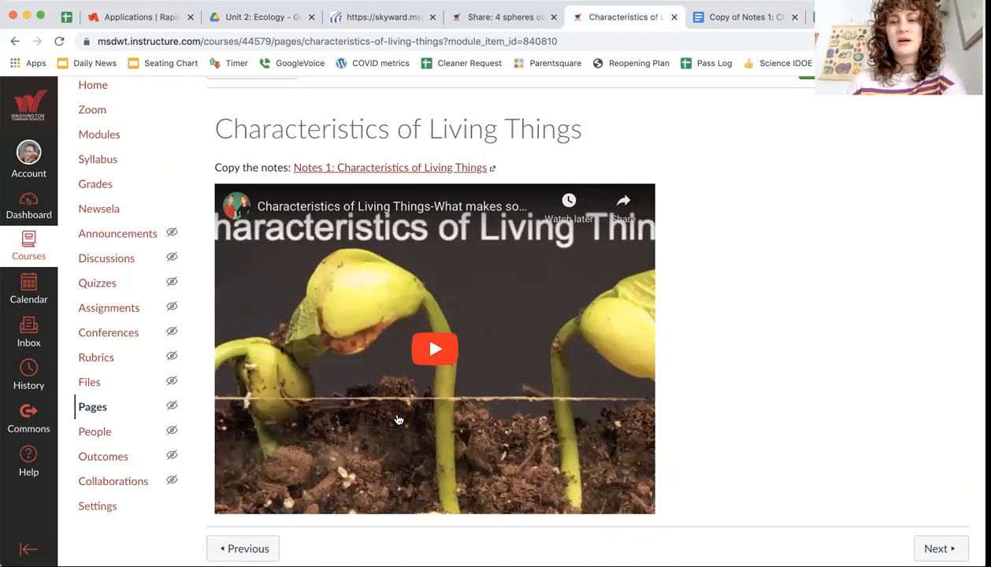
- Check the copied notes doc, then advance to the module's Exit Ticket quiz in student preview
left_click(744, 16)
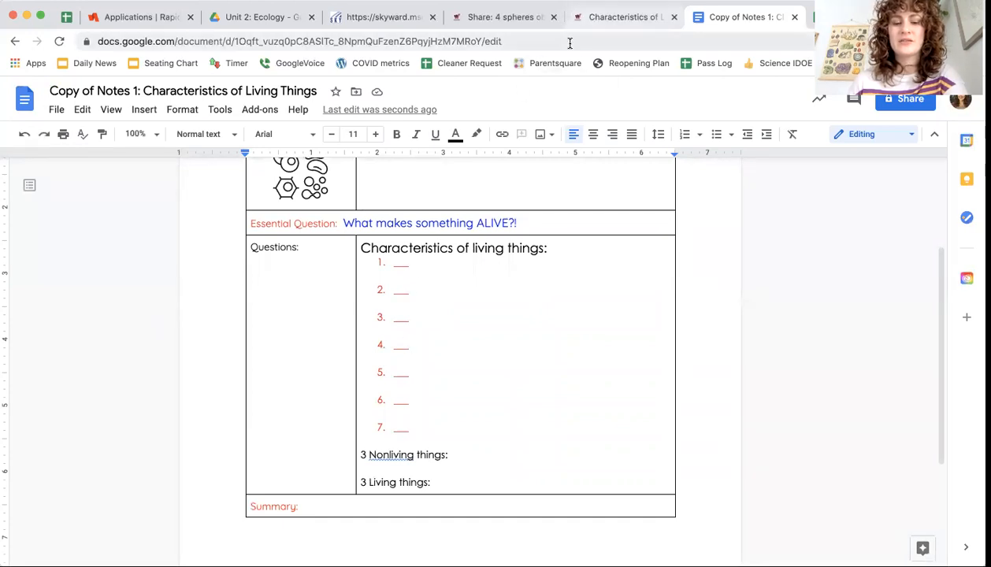
left_click(622, 16)
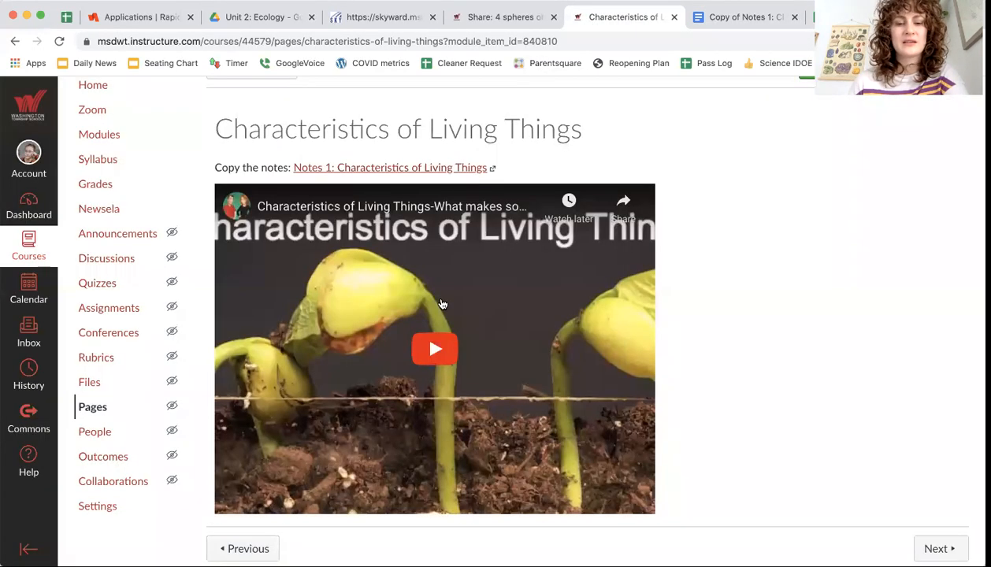
left_click(939, 548)
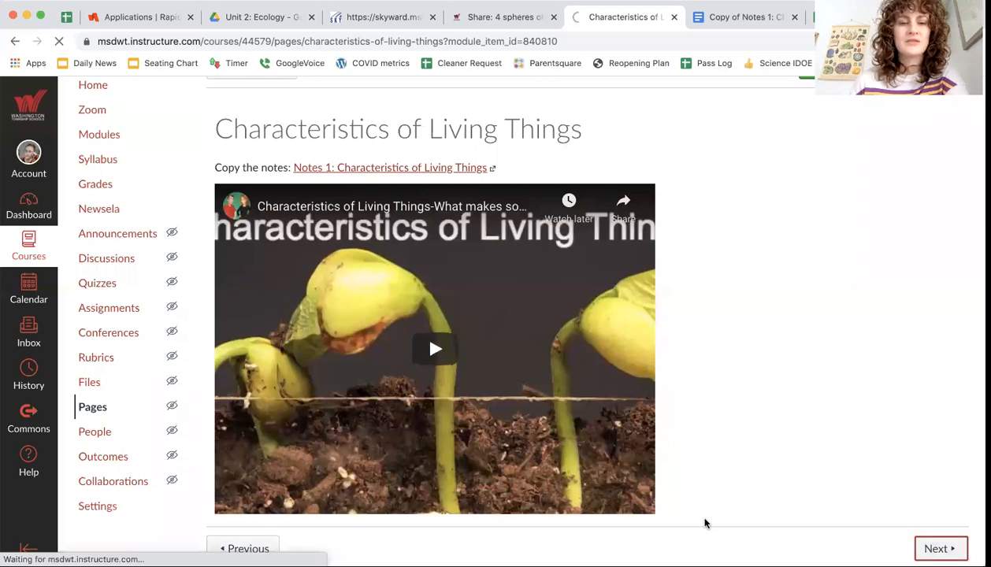
left_click(939, 548)
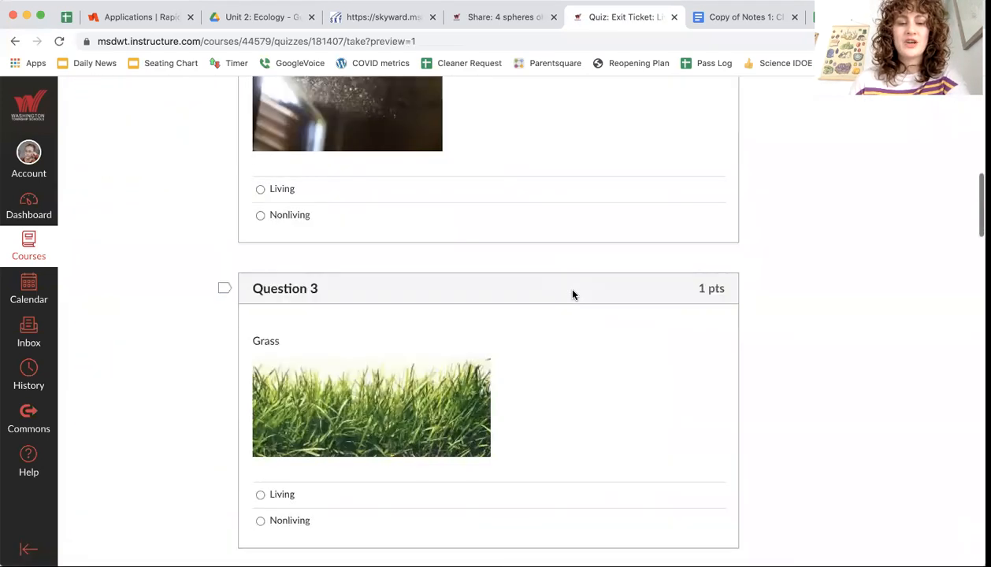
scroll("down", 3)
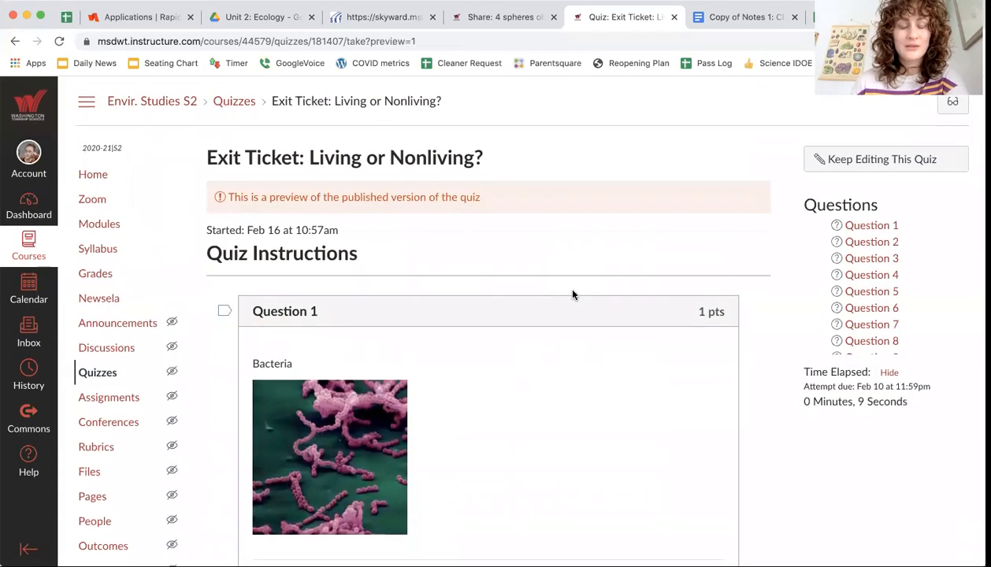
scroll("down", 3)
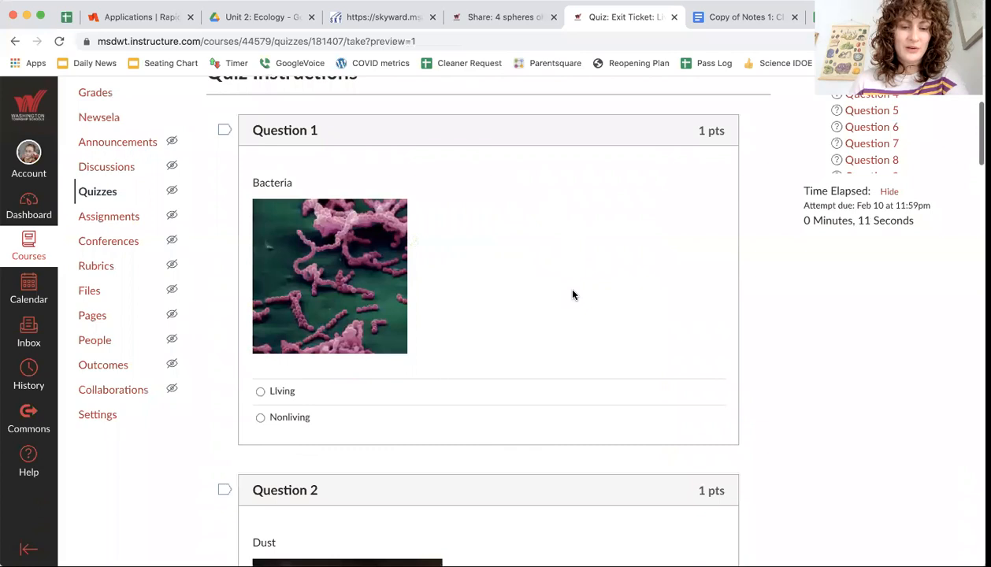
scroll("down", 3)
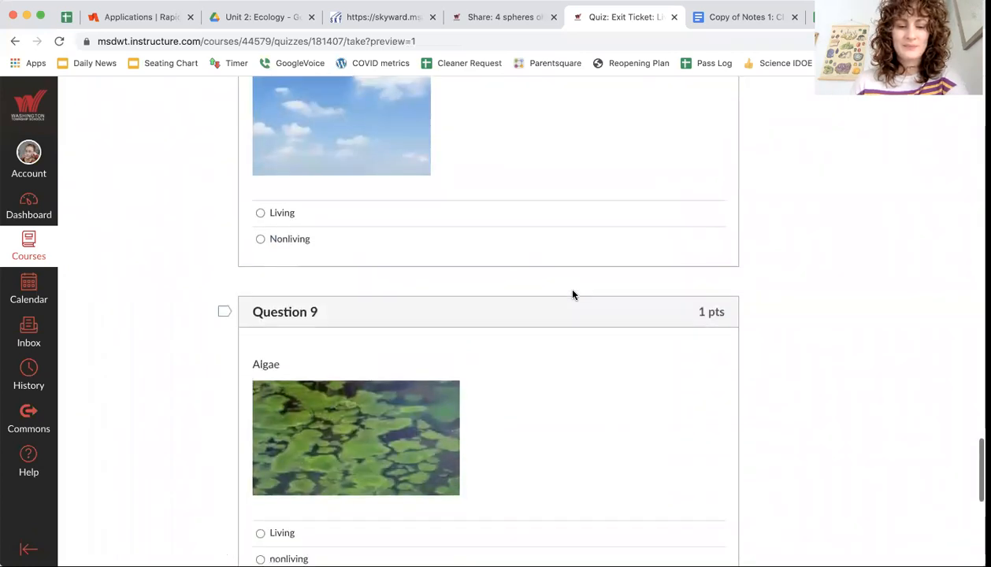
scroll("down", 3)
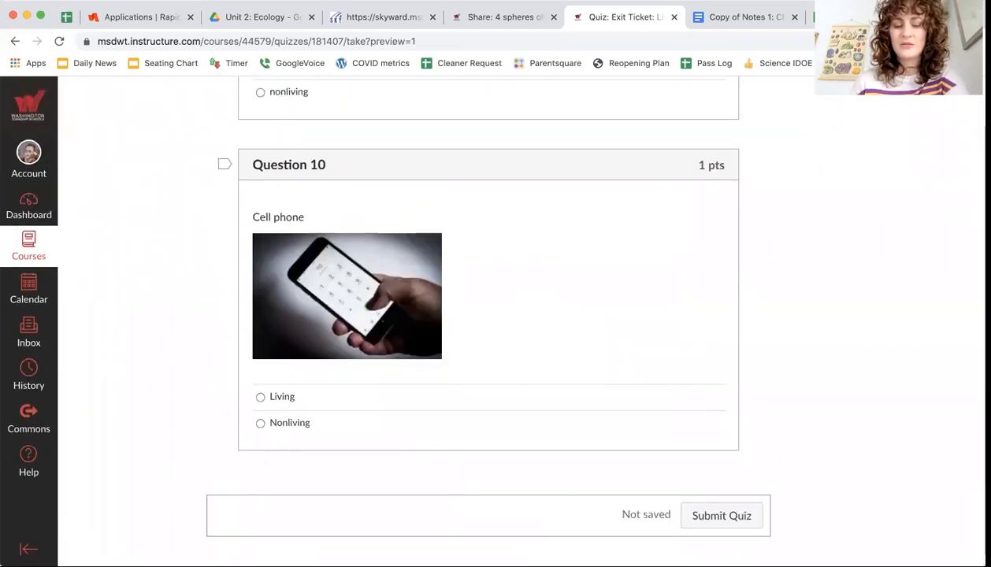